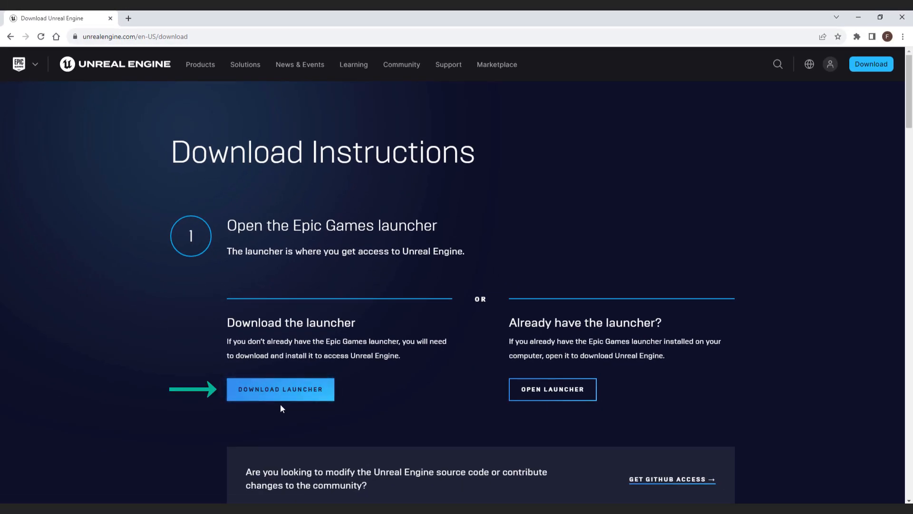
mouse_move(150, 318)
text(epic)
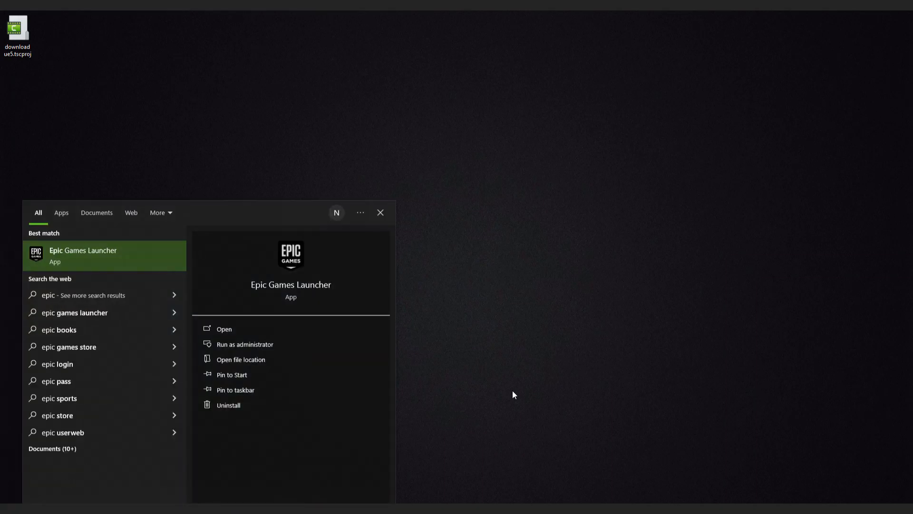
Step: Start the Epic Games Launcher app from the Windows Start search
click(223, 330)
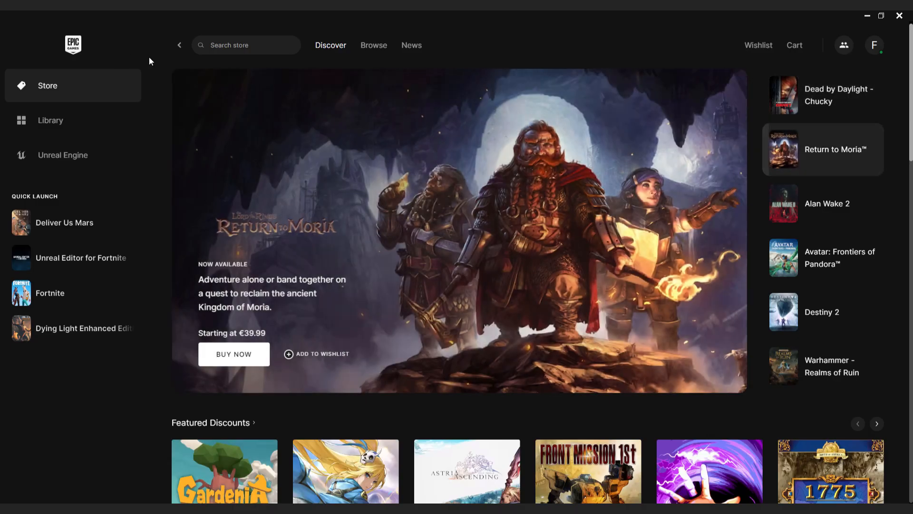
Step: Go through the Library to the Unreal Engine section showing the 5.3 news
scroll(down, 3)
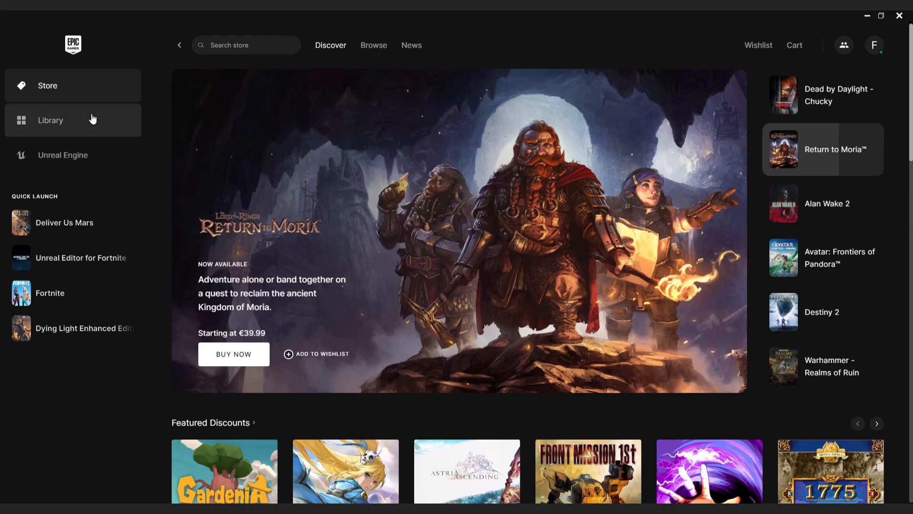
click(50, 120)
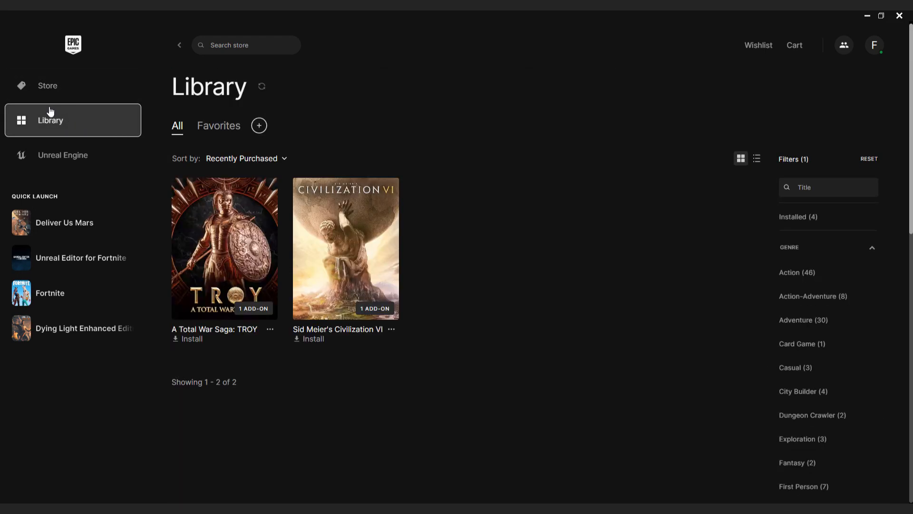
click(63, 155)
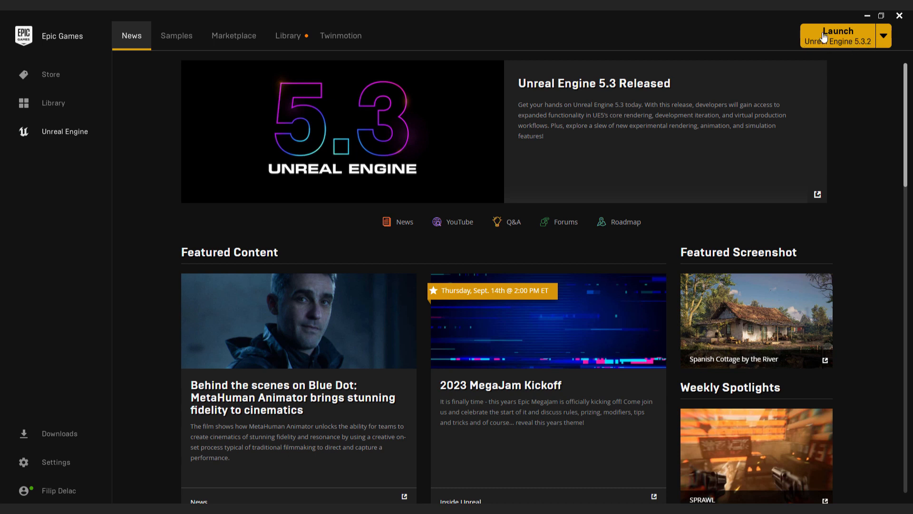
mouse_move(848, 42)
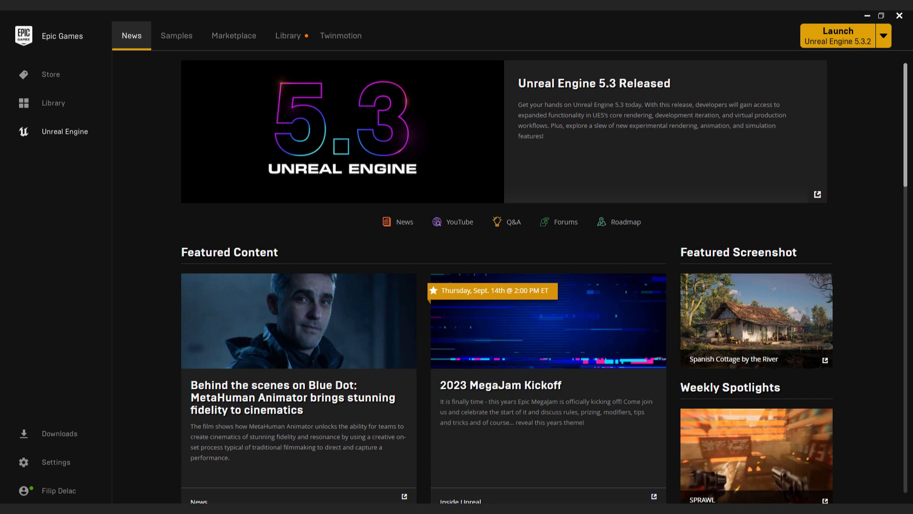
Step: Add a 5.0.3 engine version slot in the Library and remove it again
click(288, 35)
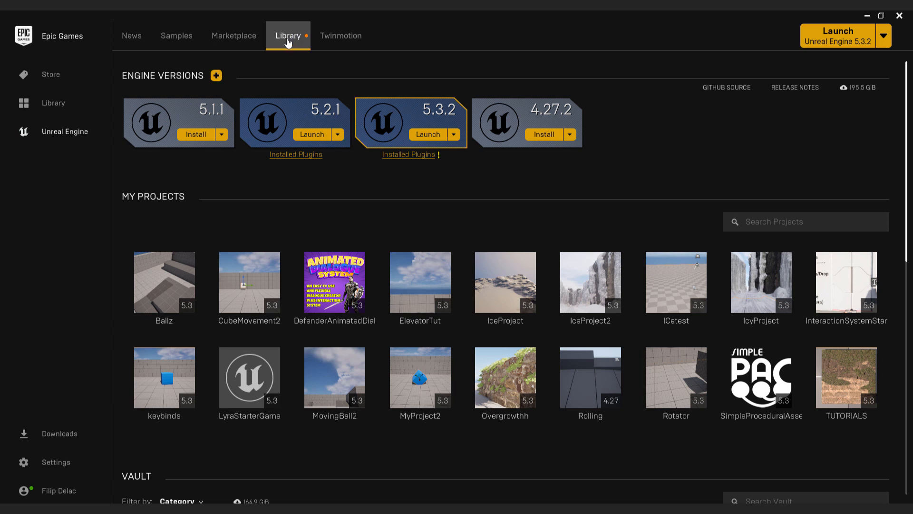
mouse_move(352, 110)
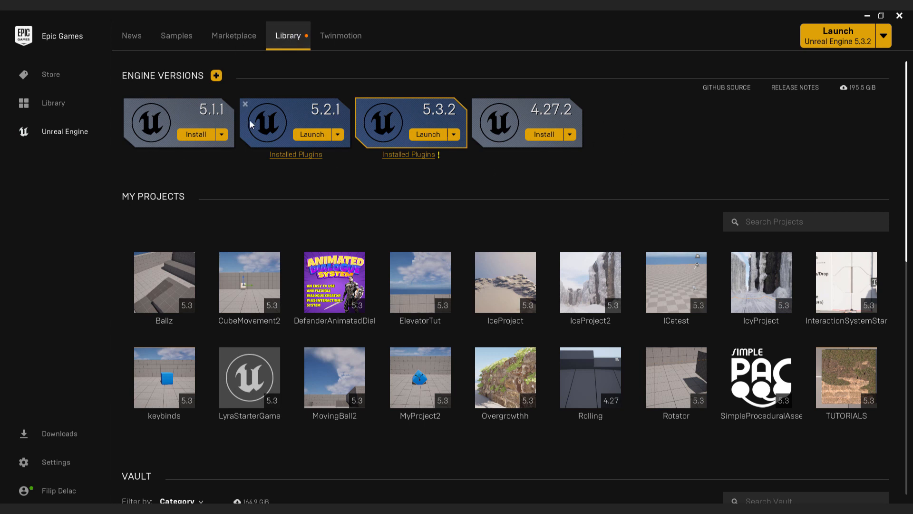
mouse_move(216, 75)
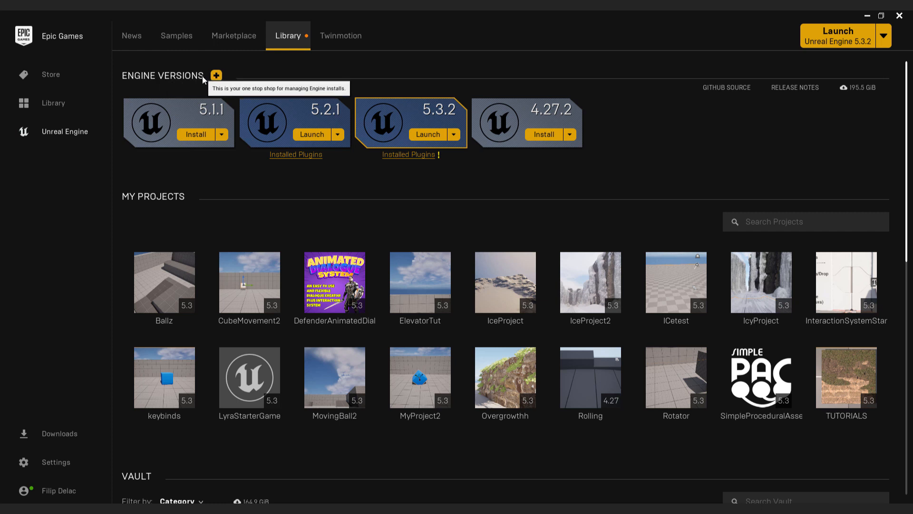
click(216, 75)
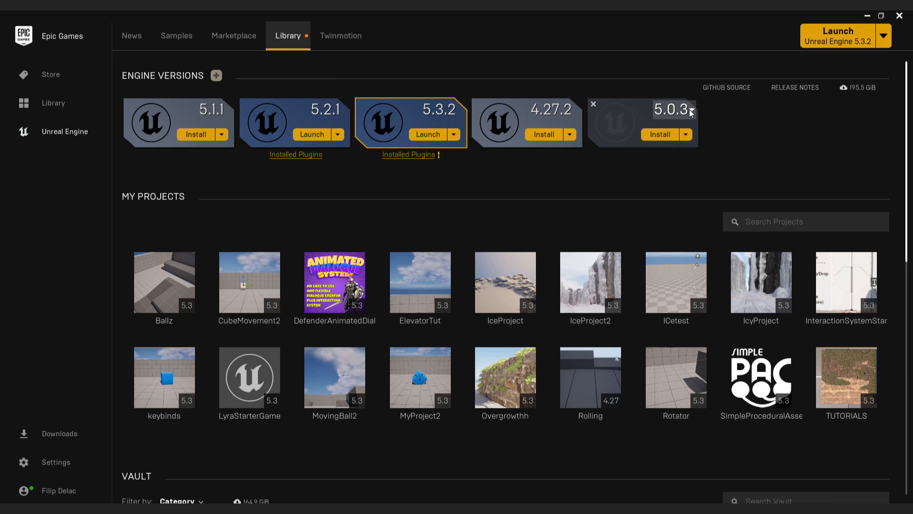
click(691, 110)
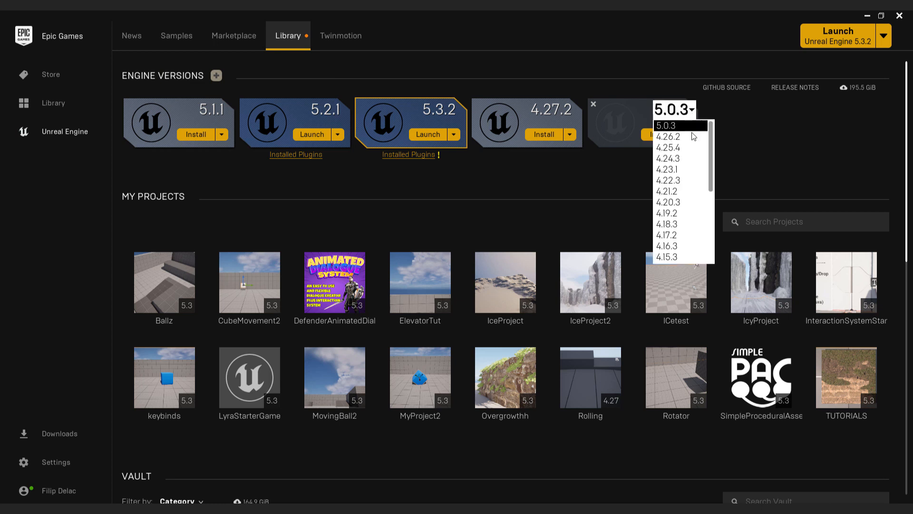
mouse_move(679, 180)
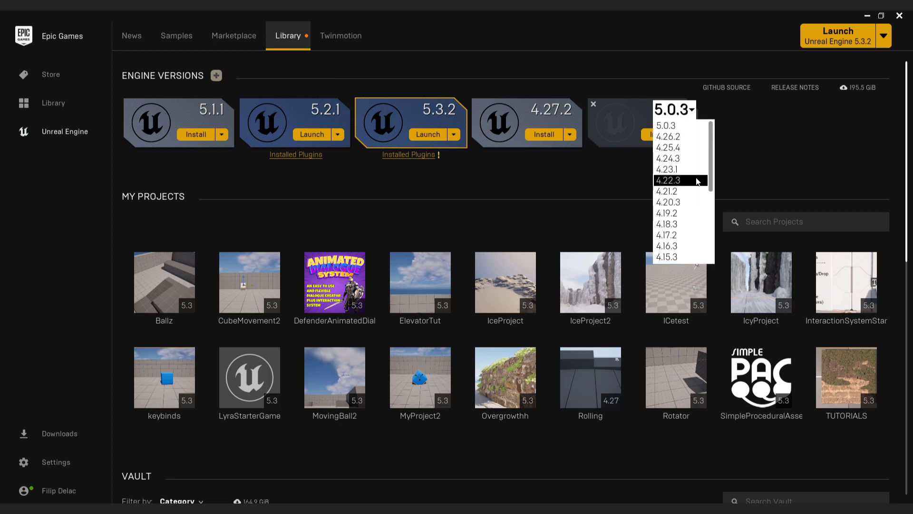
click(685, 134)
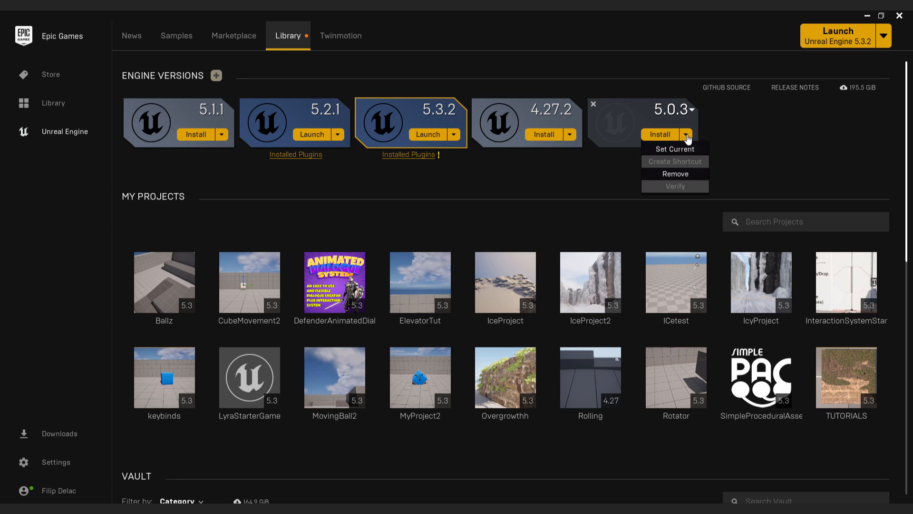
click(684, 134)
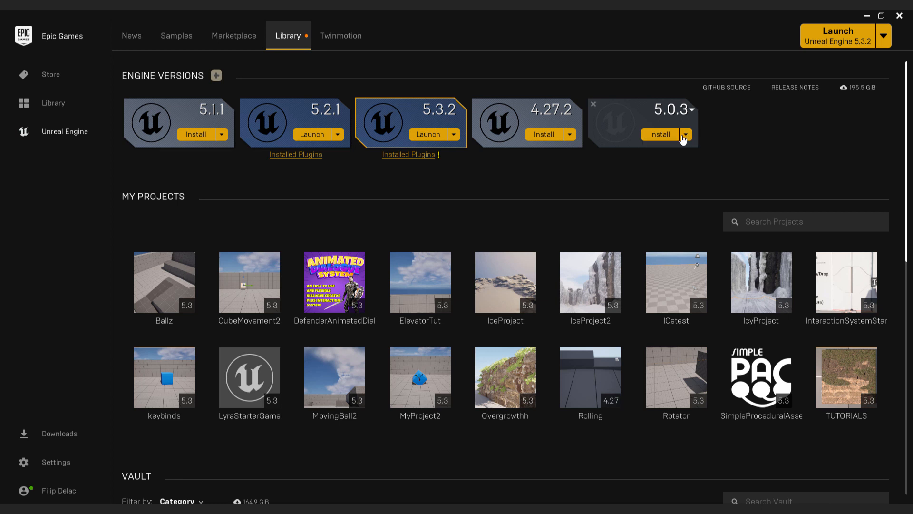
Step: Remove the uninstalled 4.27.2 engine slot, leaving 5.1.1, 5.2.1 and 5.3.2 listed
click(593, 104)
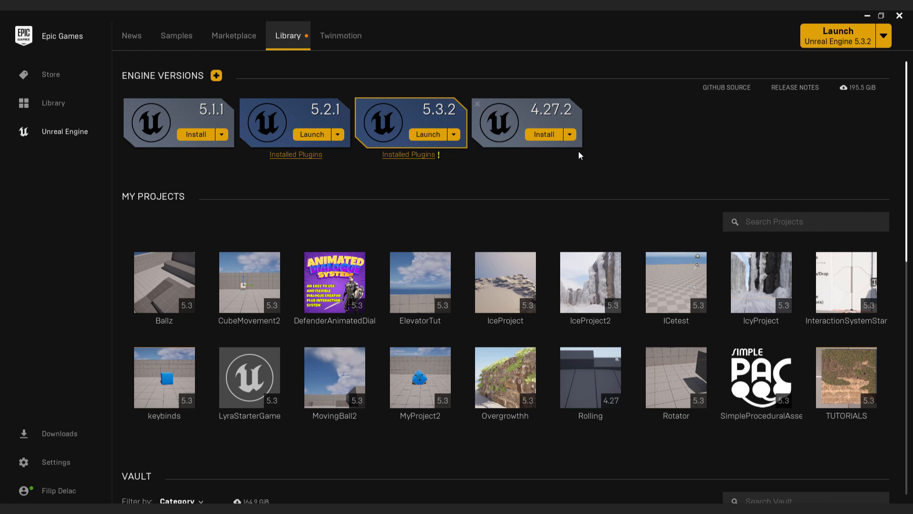
click(569, 134)
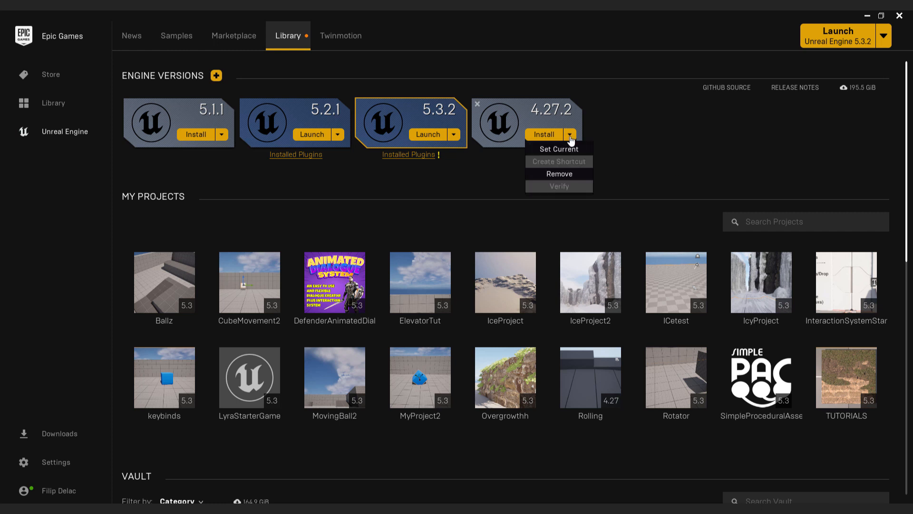
click(557, 173)
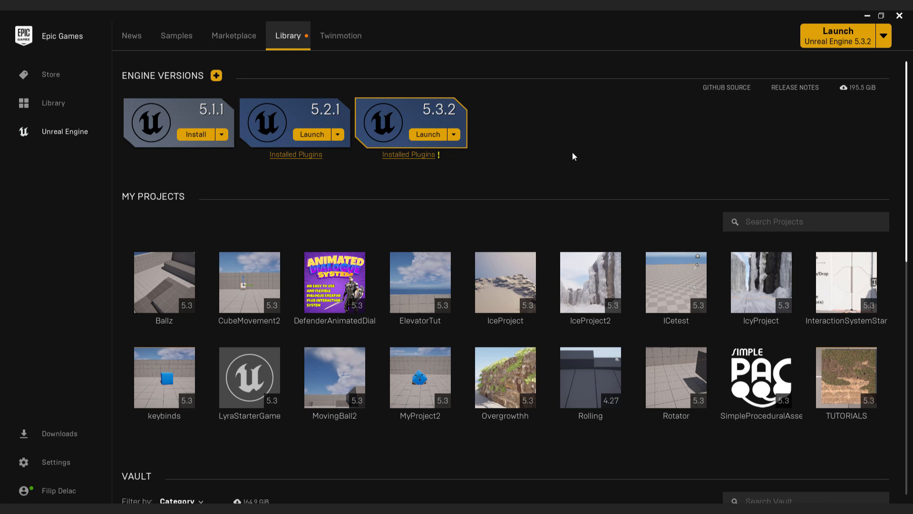
mouse_move(575, 162)
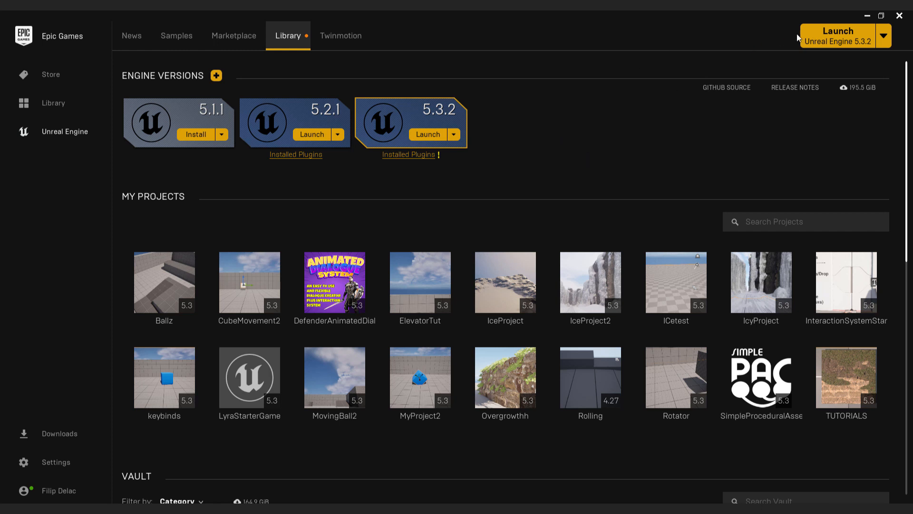
Step: Launch Unreal Engine 5.3.2 and show the Games templates in a maximized project browser
click(427, 134)
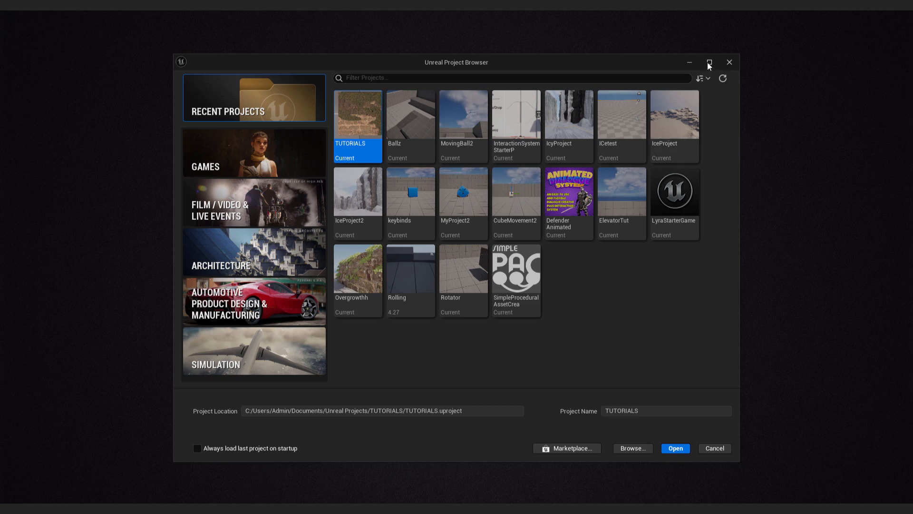
click(709, 63)
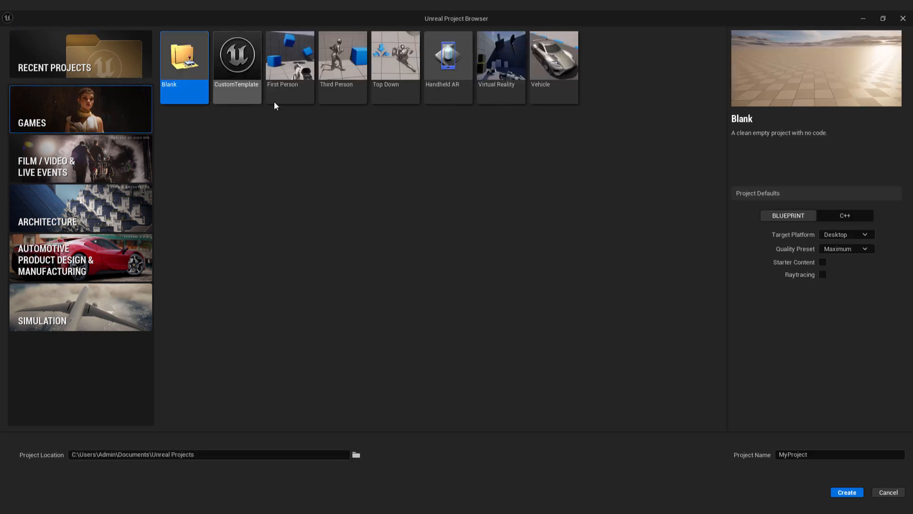
click(290, 55)
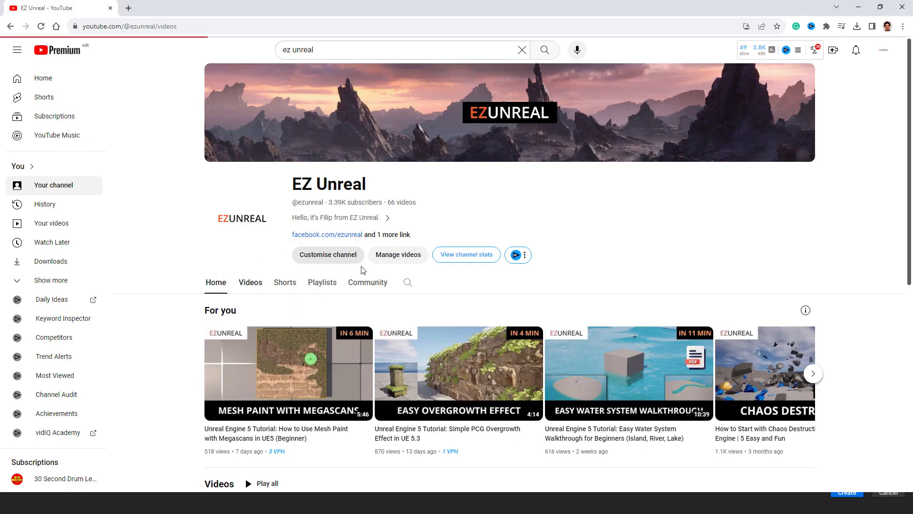
Step: Browse down through the EZ Unreal channel's uploaded tutorial videos
click(250, 281)
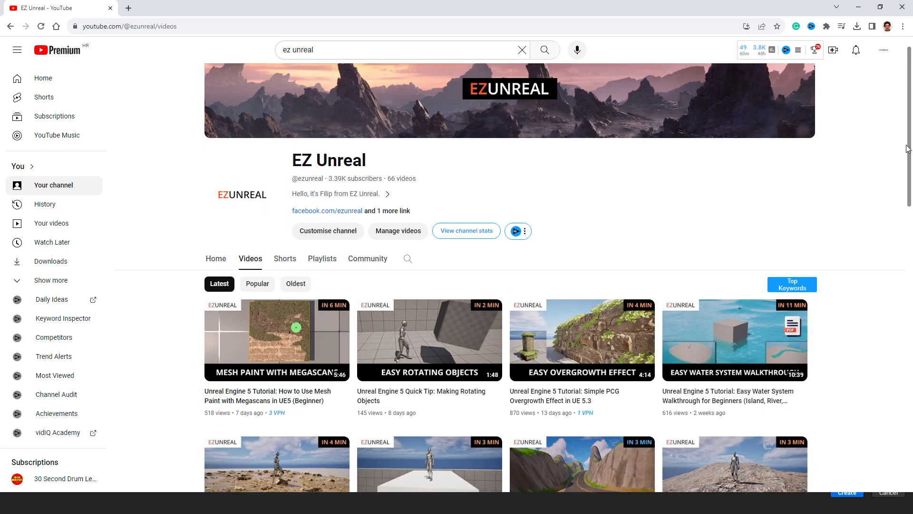
scroll(down, 3)
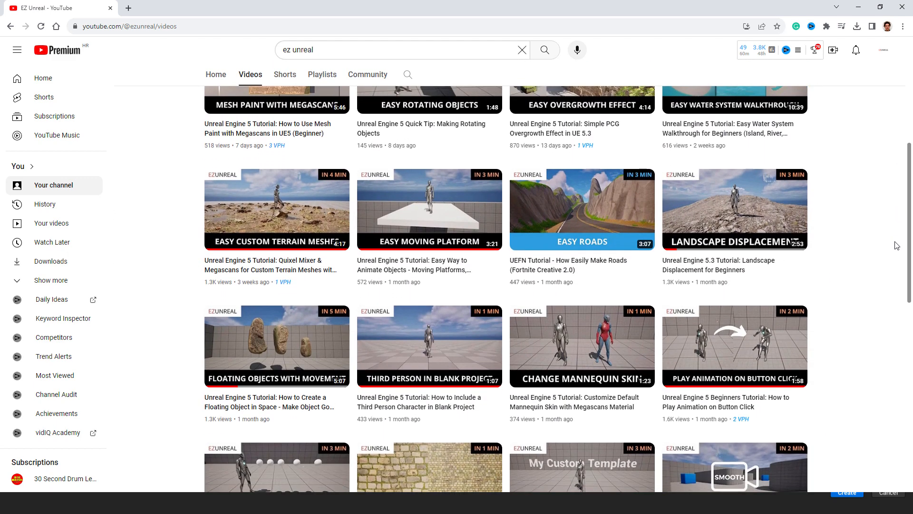
scroll(down, 3)
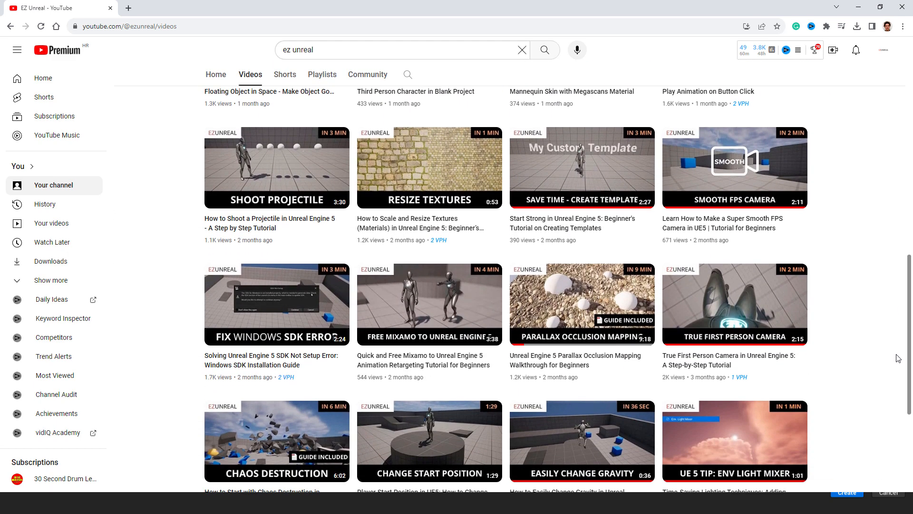
scroll(down, 3)
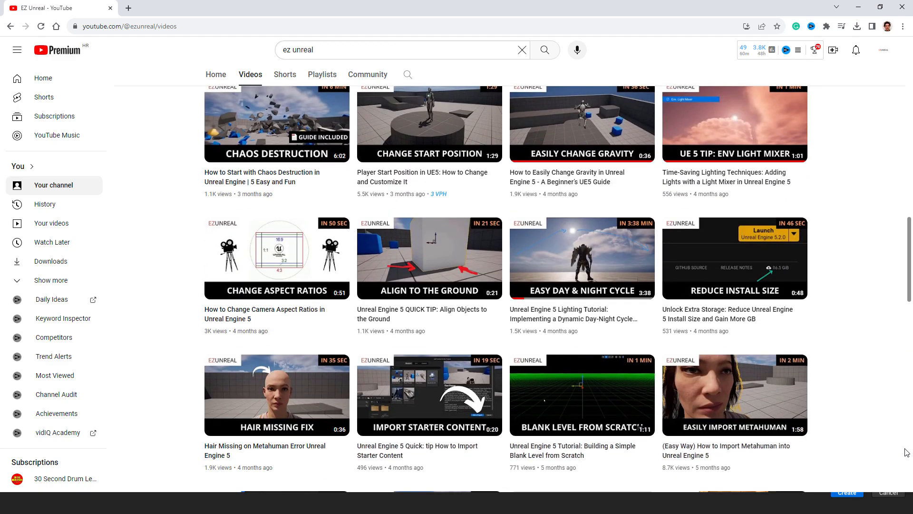